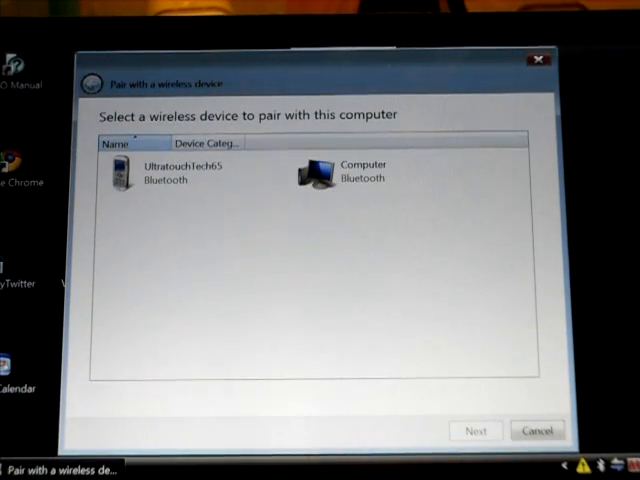
- Select the UltratouchTech65 phone and advance the wizard to its pairing code page
left_click(180, 170)
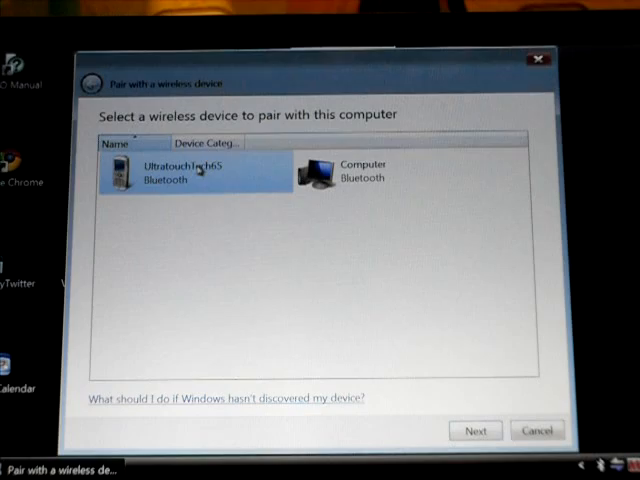
left_click(475, 430)
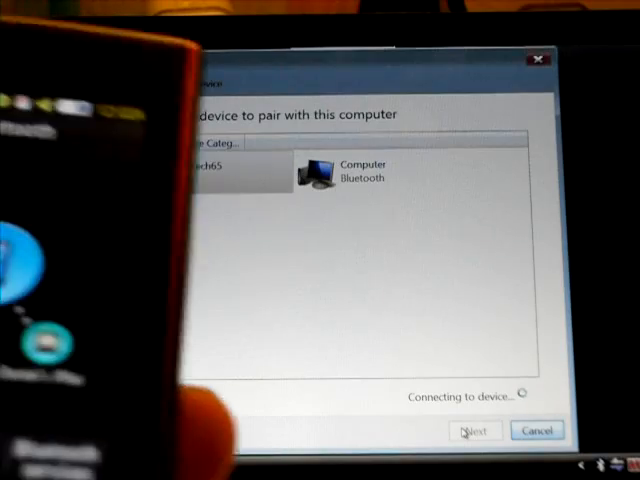
left_click(474, 430)
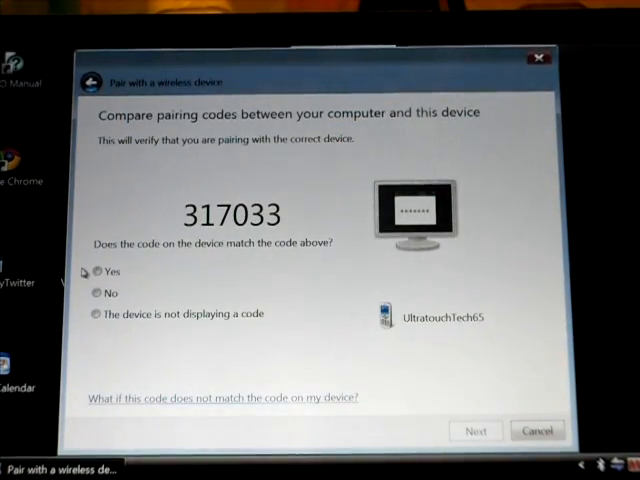
- Confirm pairing code 317033 matches the phone to finish pairing UltratouchTech65
left_click(97, 272)
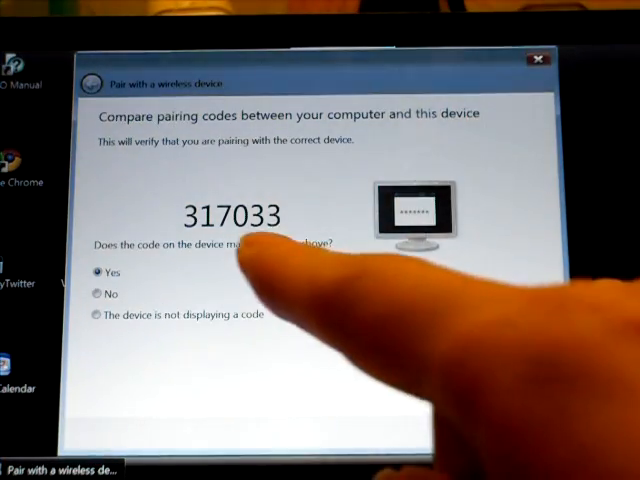
left_click(94, 272)
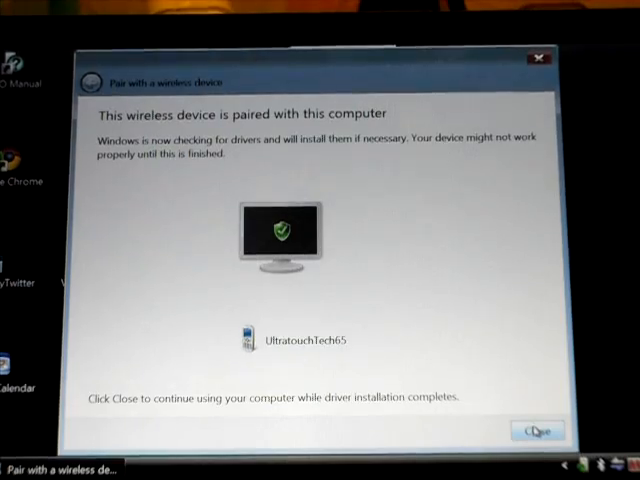
- Close the pairing wizard and open the UltratouchTech65 entry in Bluetooth Devices
left_click(538, 431)
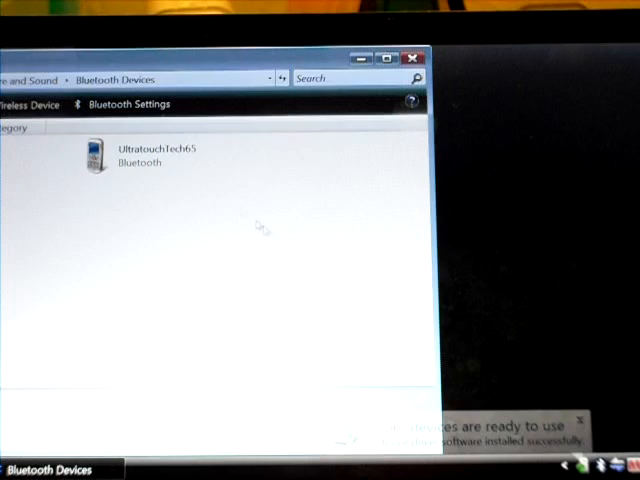
left_click(160, 155)
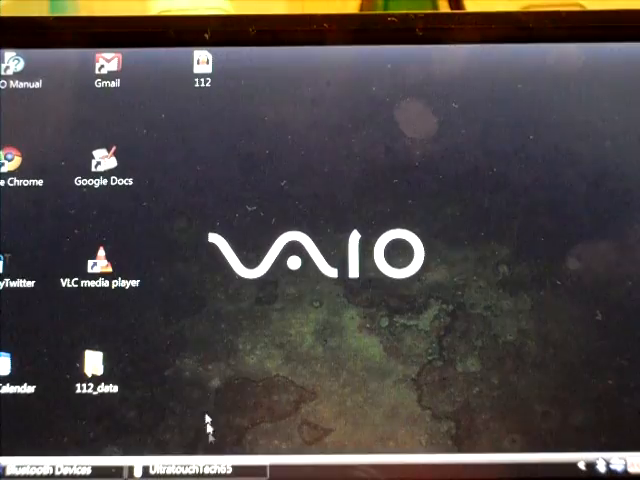
- Launch Google Chrome from the desktop and type 'tec' into the address bar
left_click(22, 160)
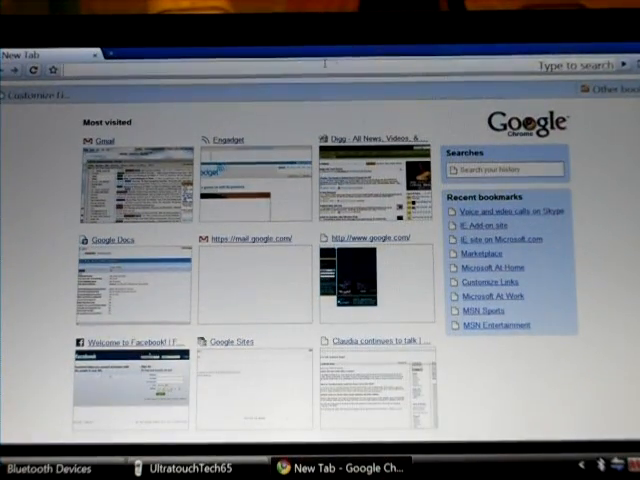
type("tec")
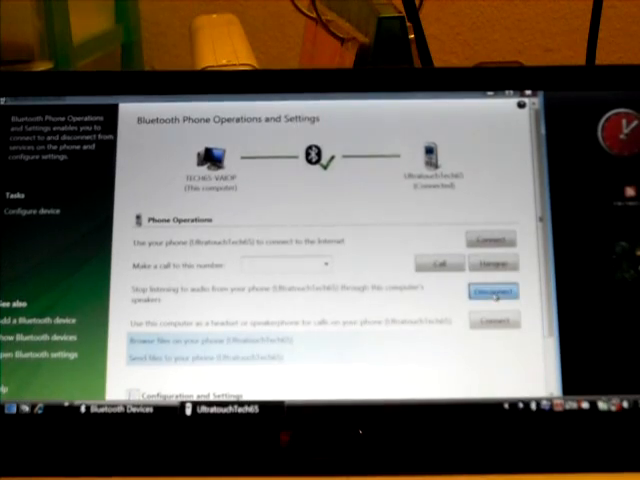
- Disconnect the phone's listen-to-audio connection through the computer speakers
left_click(494, 290)
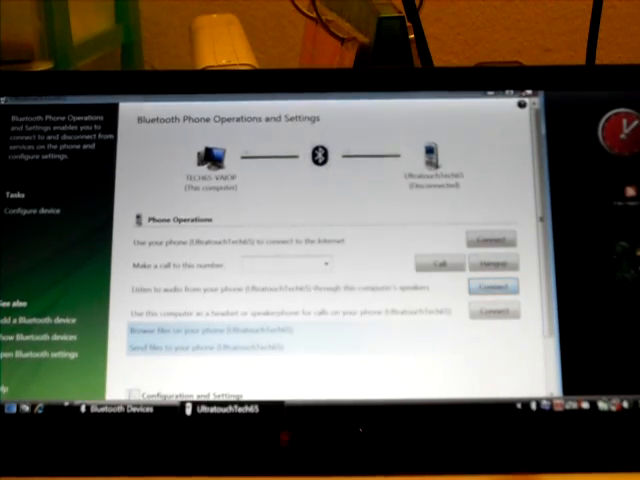